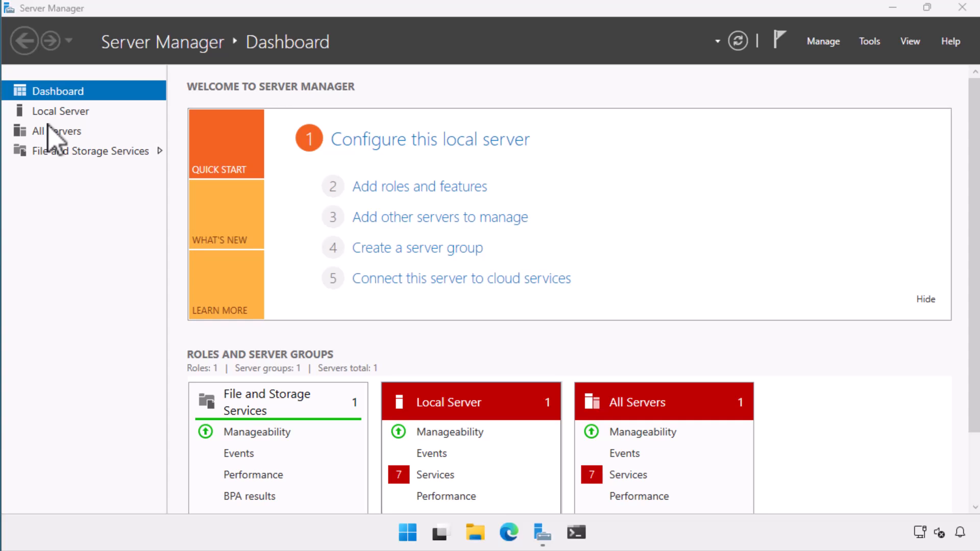
Step: Show TAILWIND-MBR1's Local Server properties, where Remote SSH Access reads Disabled
{"action": "left_click", "coordinate": [61, 111]}
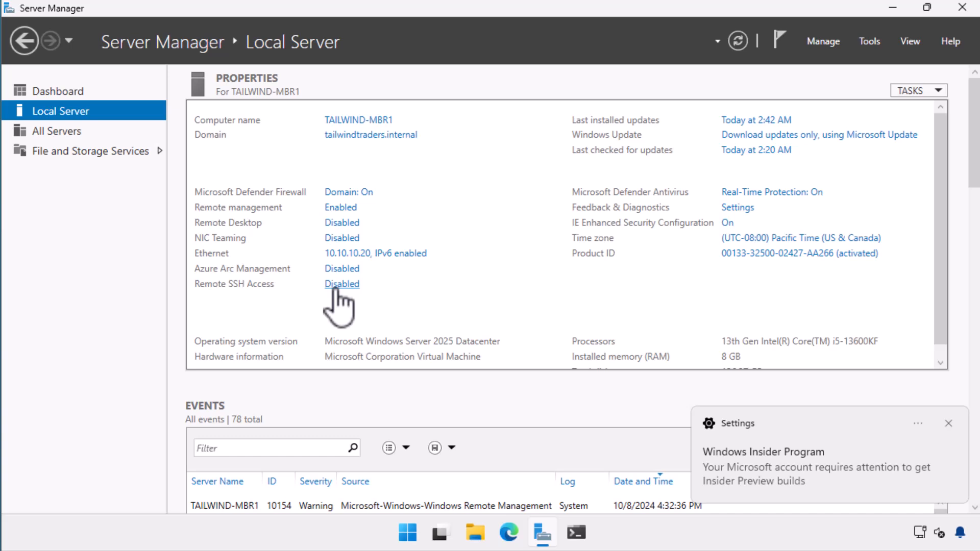
Step: Enable Remote SSH Access by answering 'yes' at the PowerShell prompt
{"action": "left_click", "coordinate": [342, 284]}
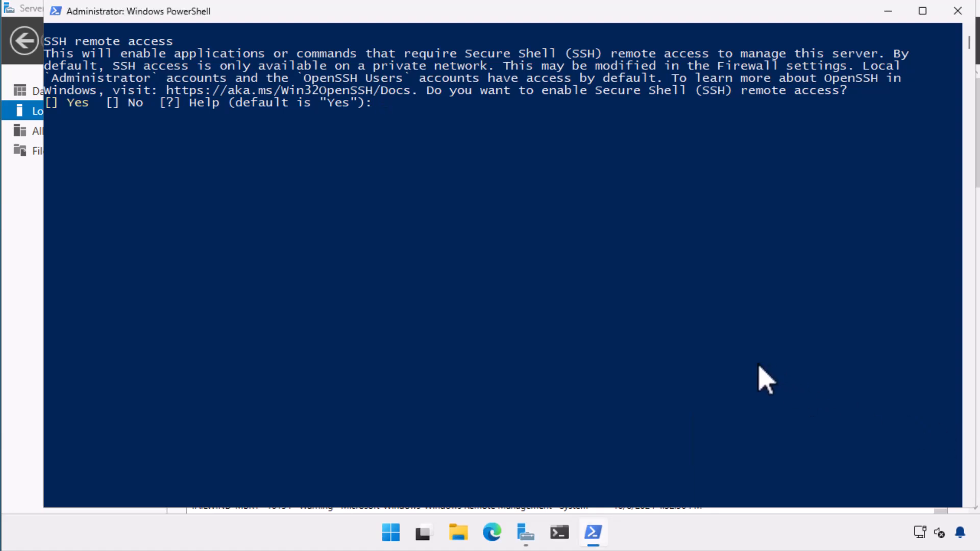
{"action": "type", "text": "yes"}
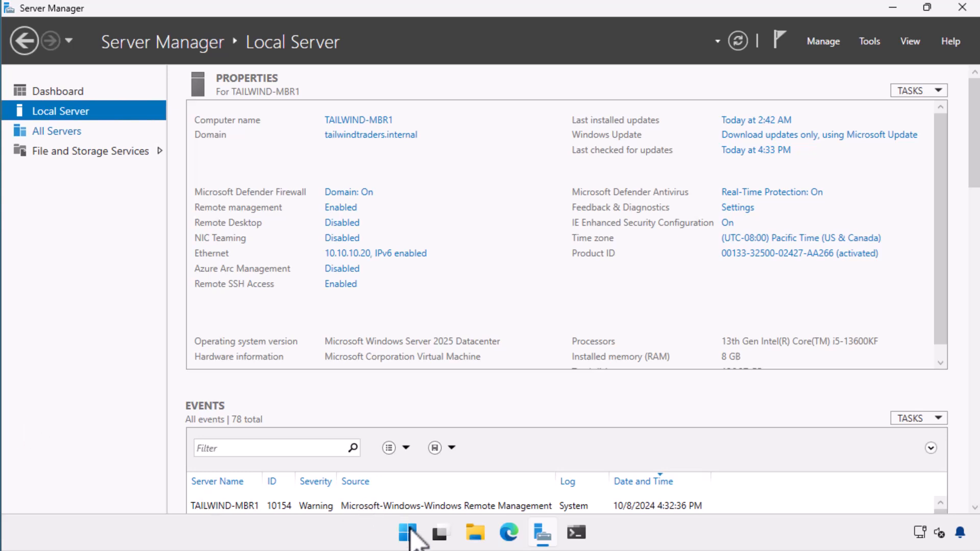
Step: Open Windows Defender Firewall's Inbound Rules and scroll to the OpenSSH SSH Server (sshd) rule
{"action": "left_click", "coordinate": [406, 532]}
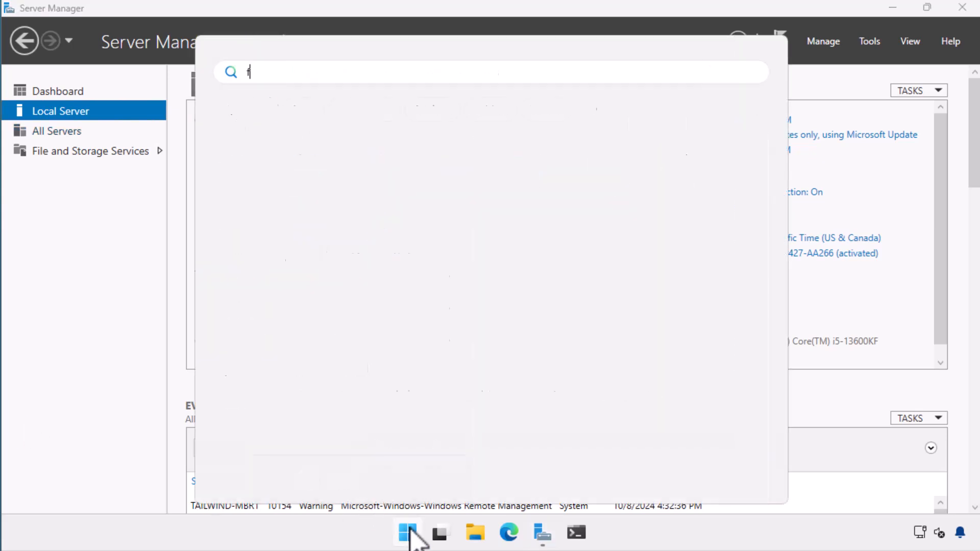
{"action": "type", "text": "irewall"}
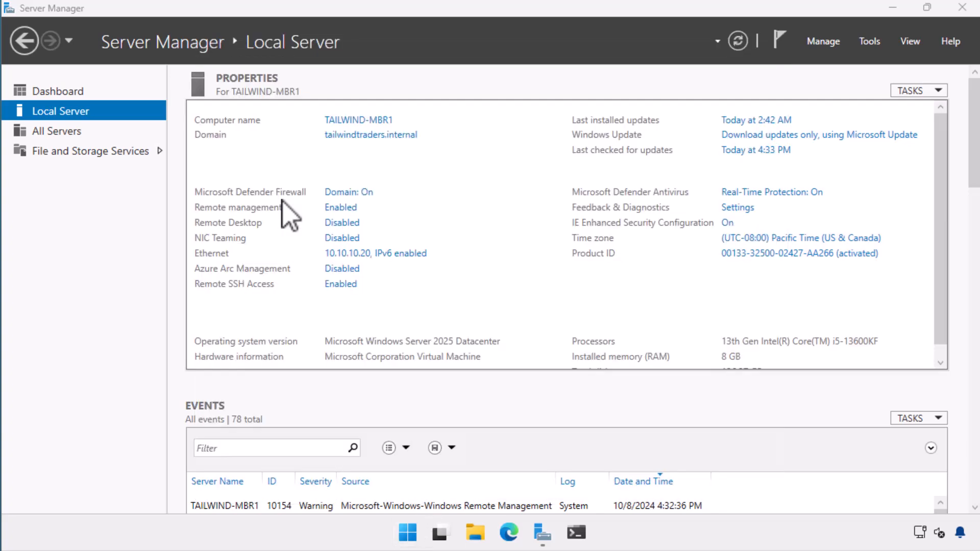
{"action": "left_click", "coordinate": [349, 191]}
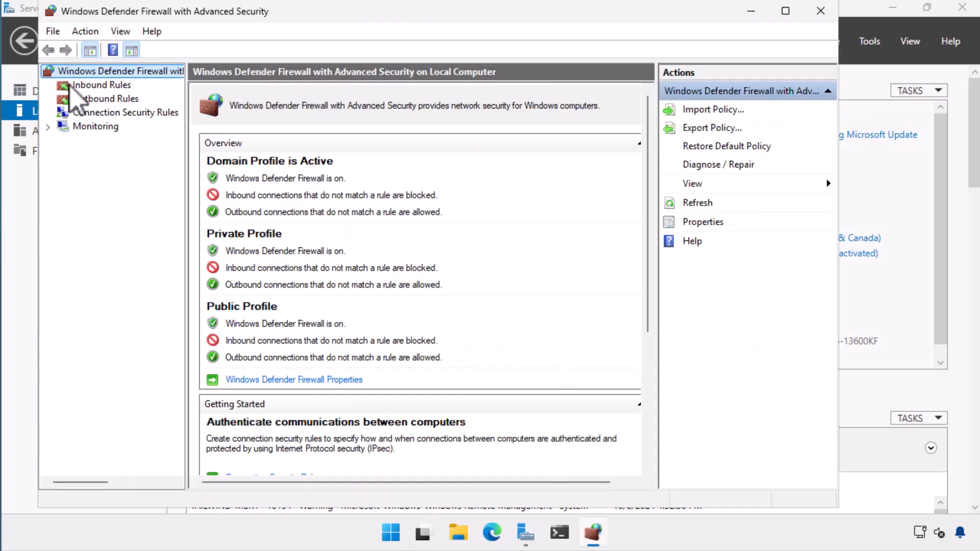
{"action": "left_click", "coordinate": [102, 84]}
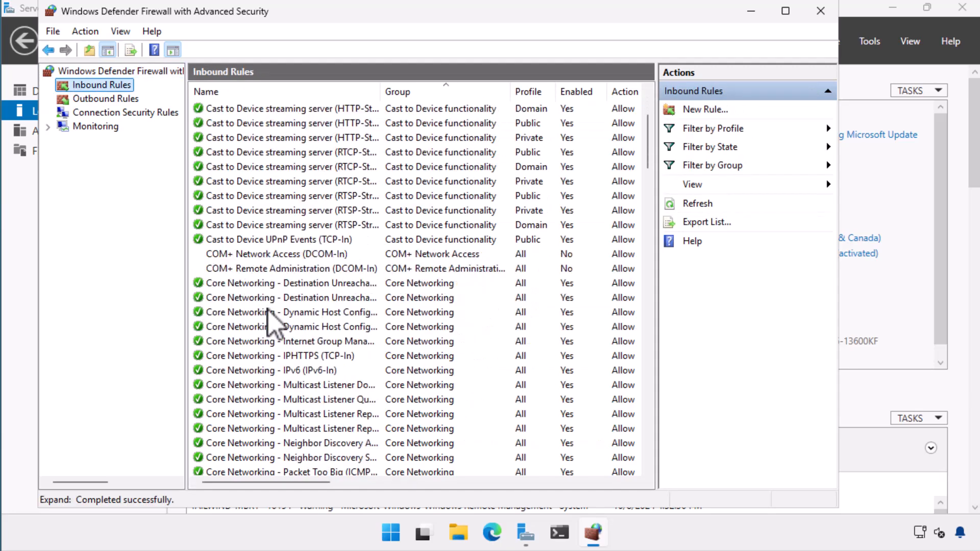
{"action": "scroll", "scroll_direction": "down", "scroll_amount": 3}
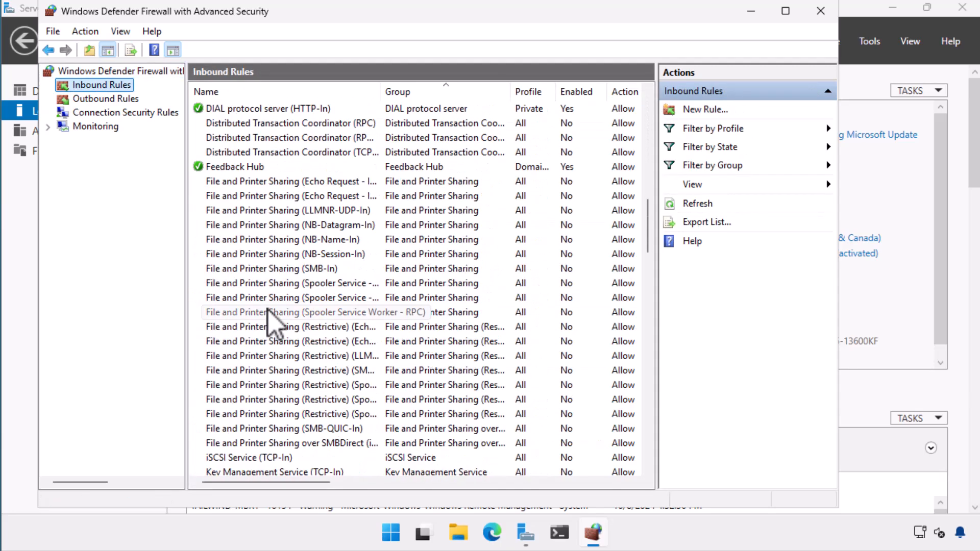
{"action": "scroll", "scroll_direction": "down", "scroll_amount": 3}
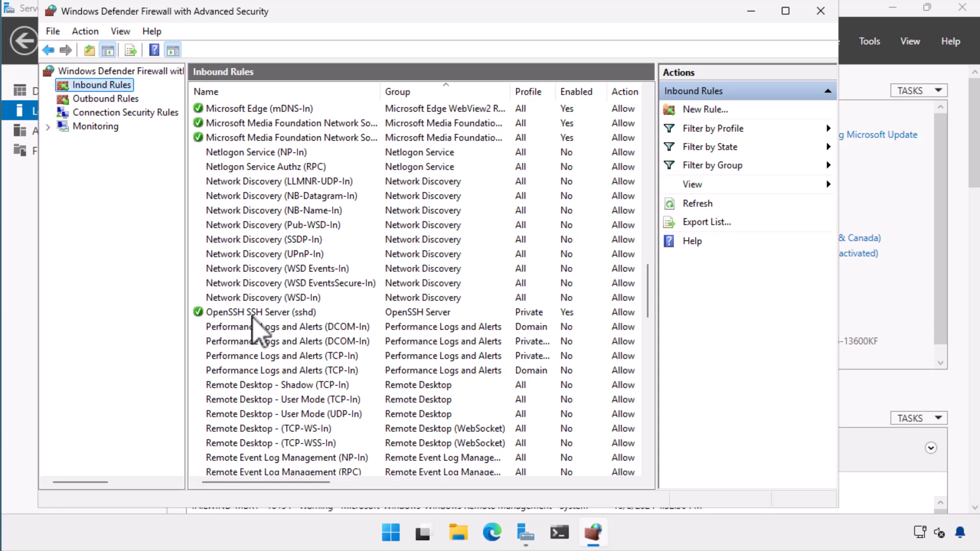
Step: Add the Domain profile to the OpenSSH SSH Server (sshd) rule and close the firewall console
{"action": "double_click", "coordinate": [259, 312]}
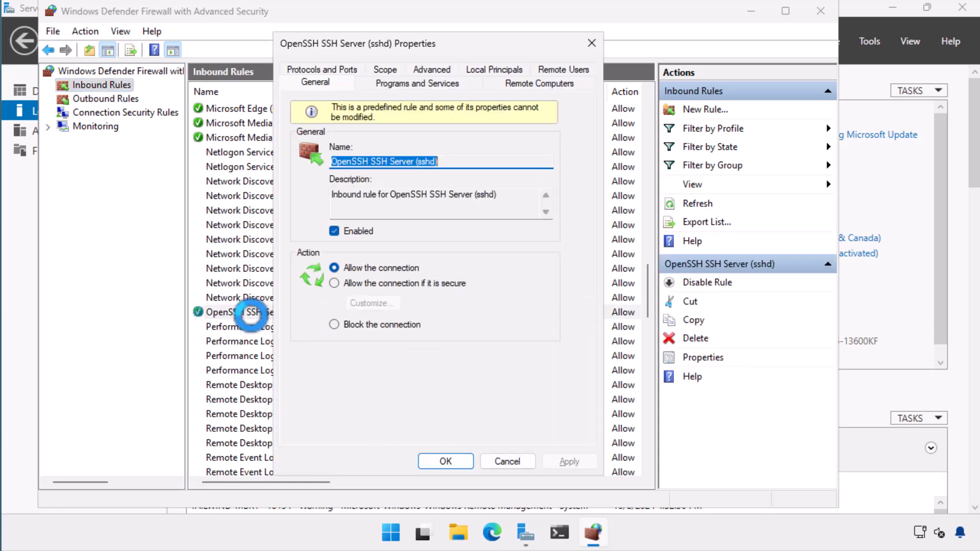
{"action": "left_click", "coordinate": [386, 84]}
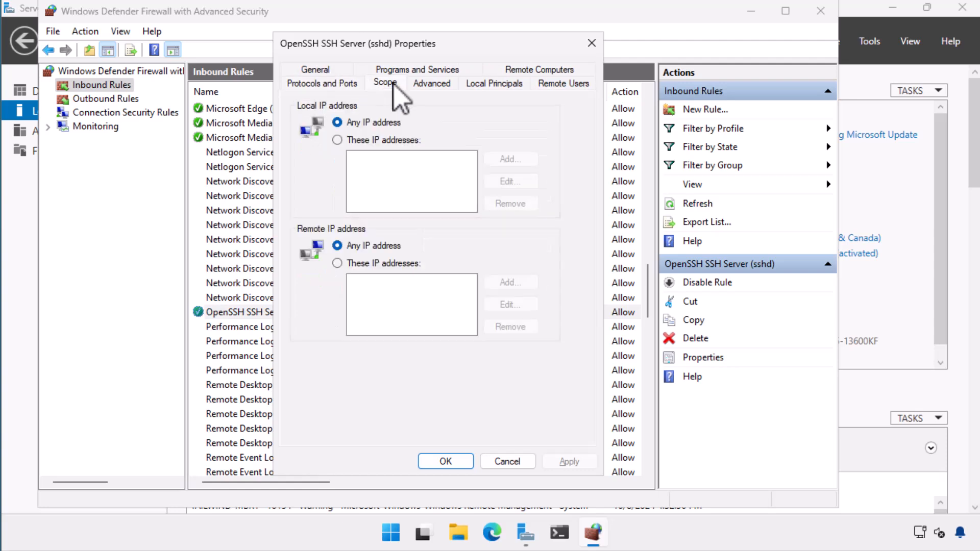
{"action": "left_click", "coordinate": [431, 83]}
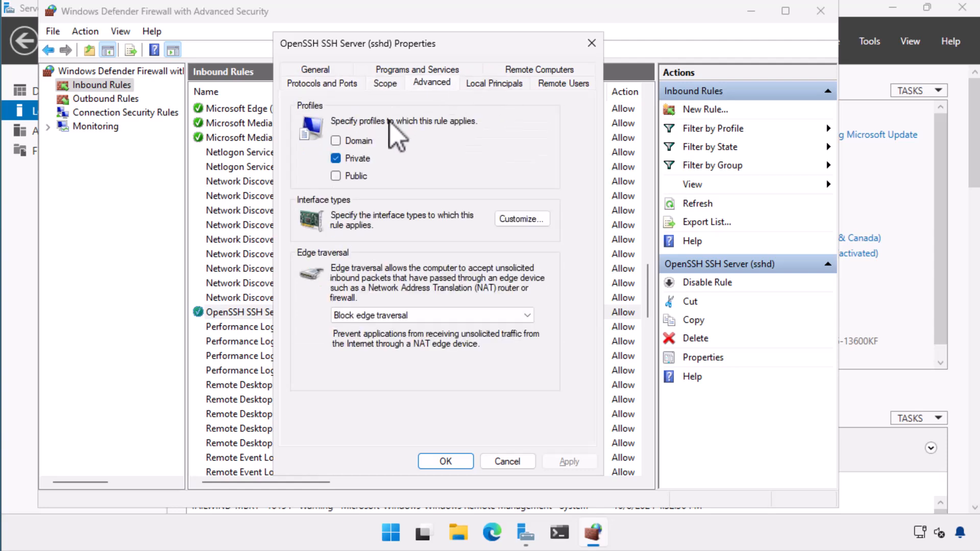
{"action": "left_click", "coordinate": [336, 140]}
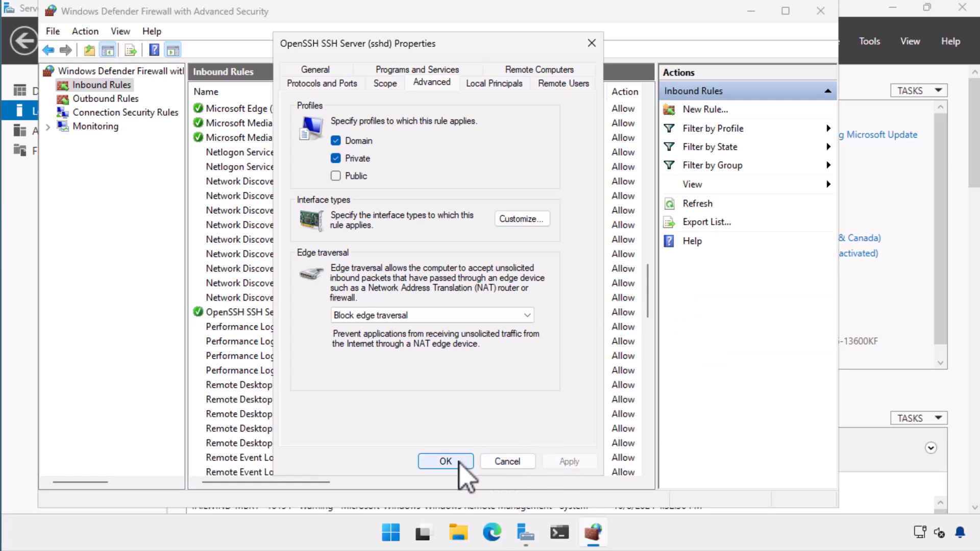
{"action": "left_click", "coordinate": [445, 461]}
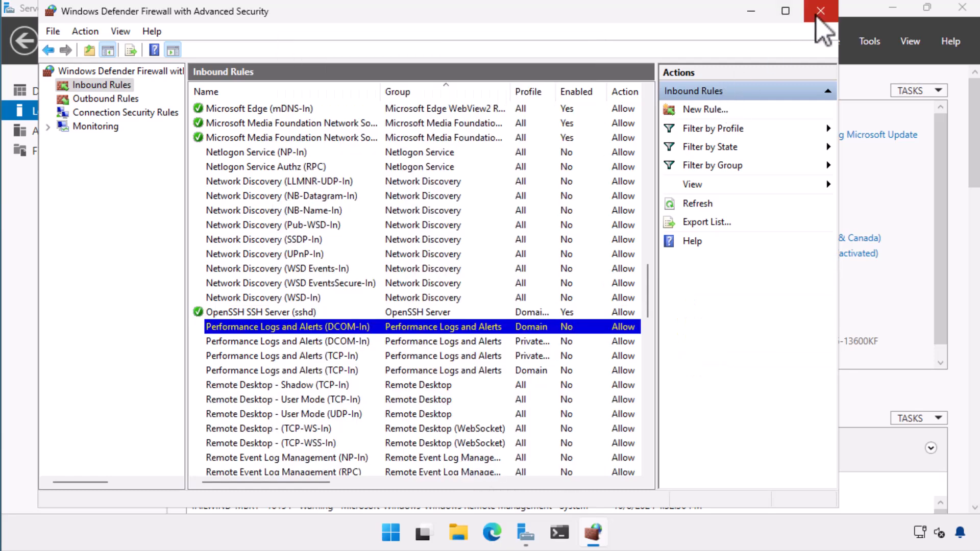
{"action": "left_click", "coordinate": [821, 10]}
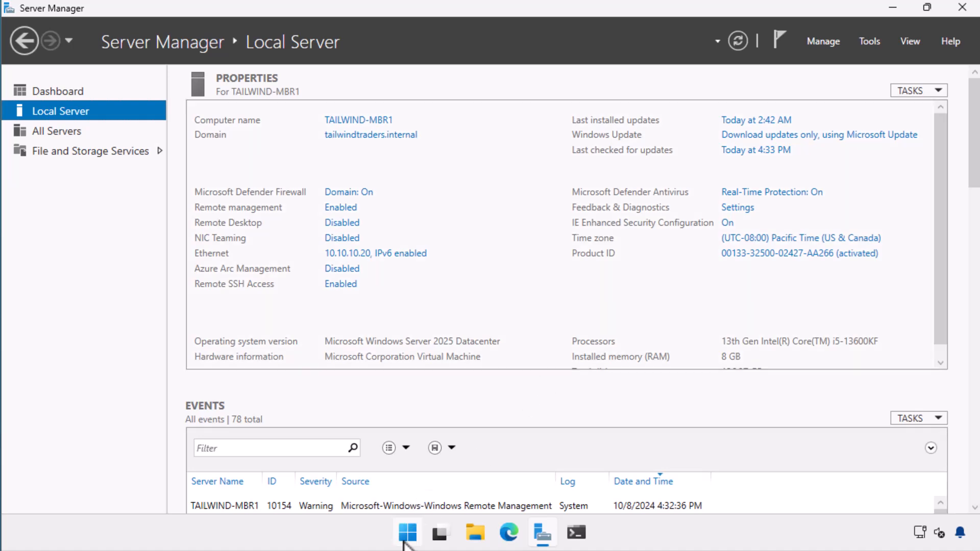
Step: Open Computer Management to the server's local groups
{"action": "right_click", "coordinate": [407, 532]}
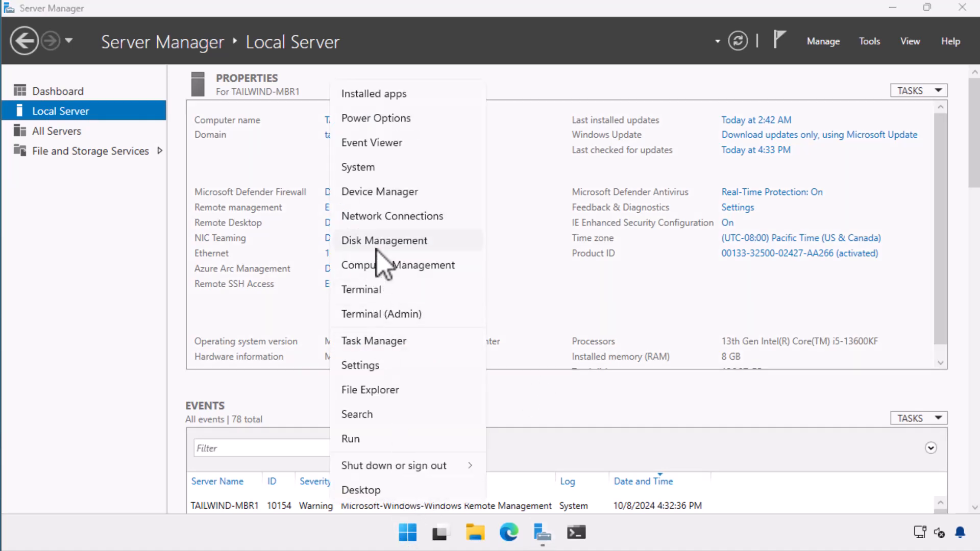
{"action": "left_click", "coordinate": [397, 265]}
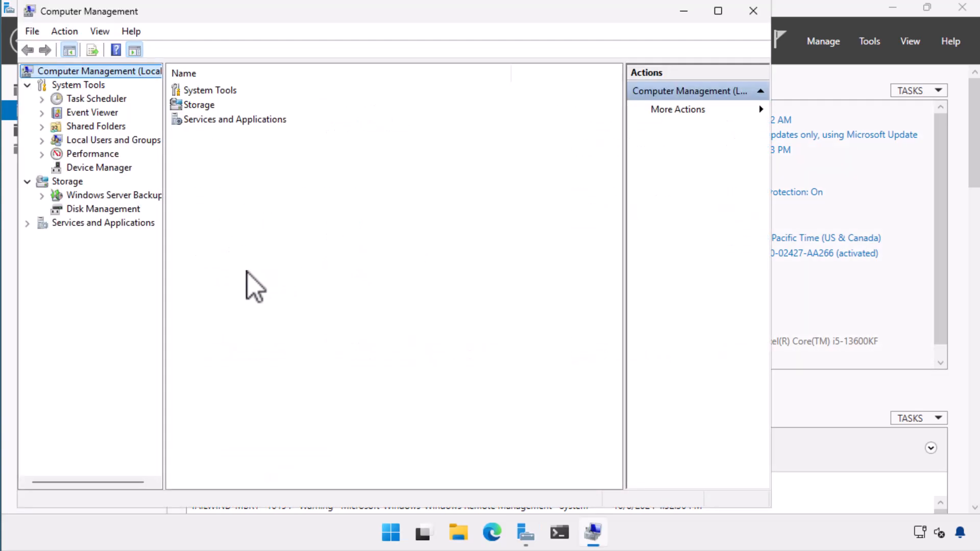
{"action": "left_click", "coordinate": [105, 139]}
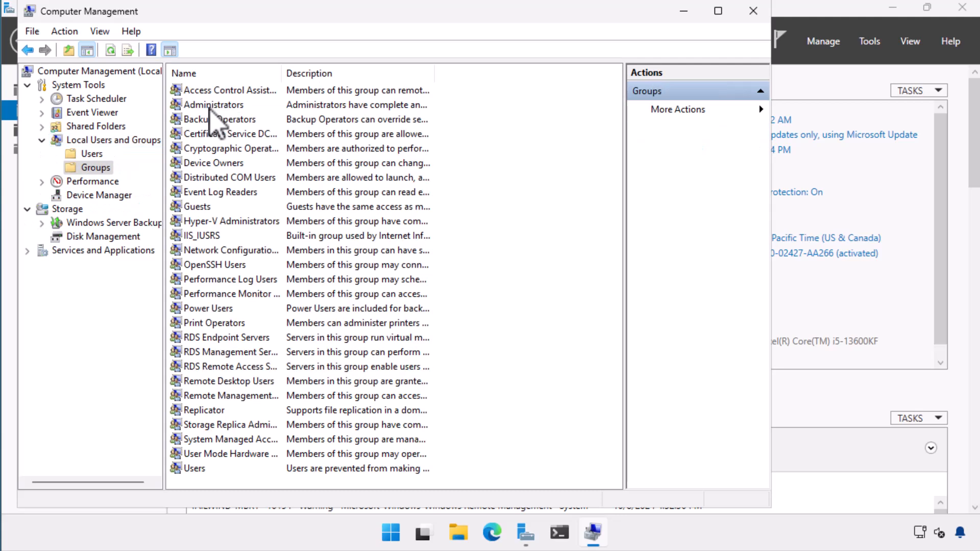
Step: Add the domain user TAILWIND\prime to the OpenSSH Users group and save
{"action": "double_click", "coordinate": [215, 265]}
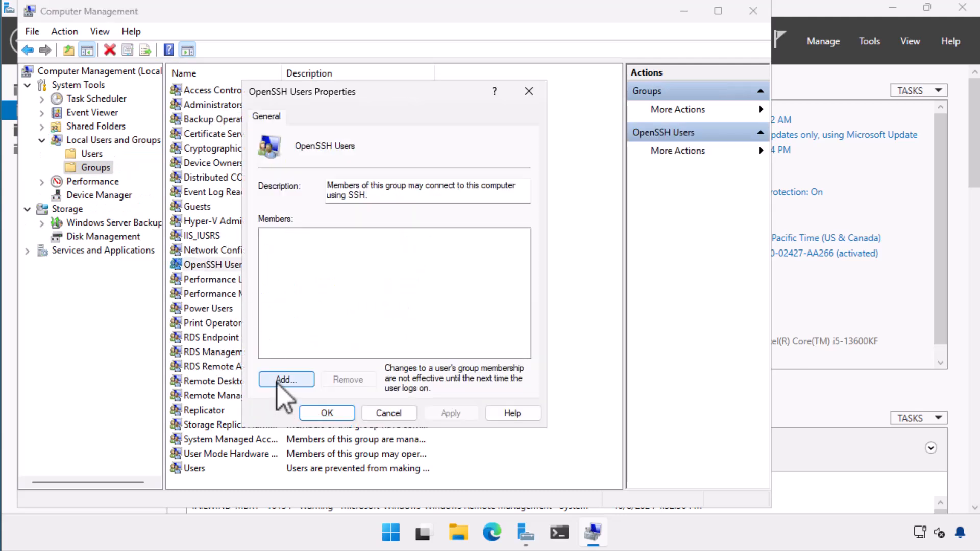
{"action": "left_click", "coordinate": [285, 379]}
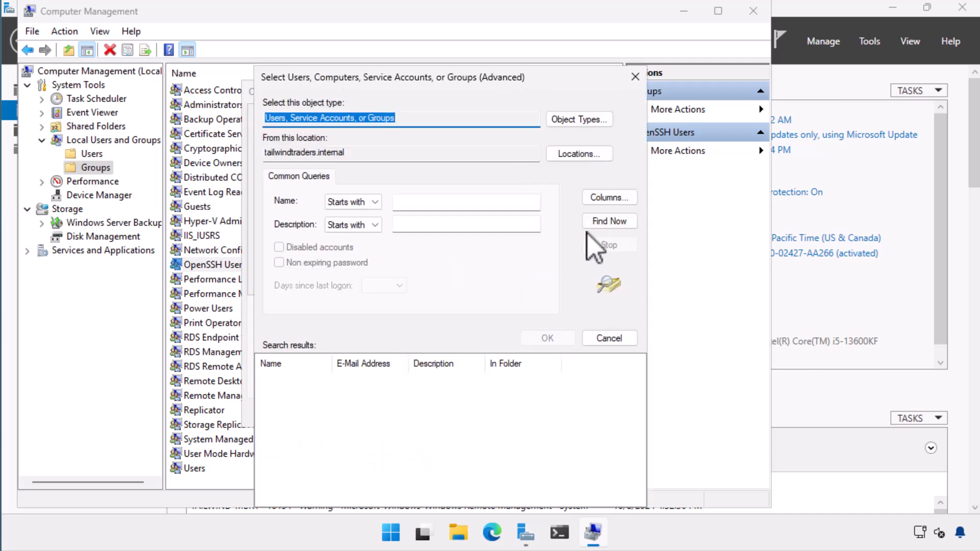
{"action": "left_click", "coordinate": [607, 221]}
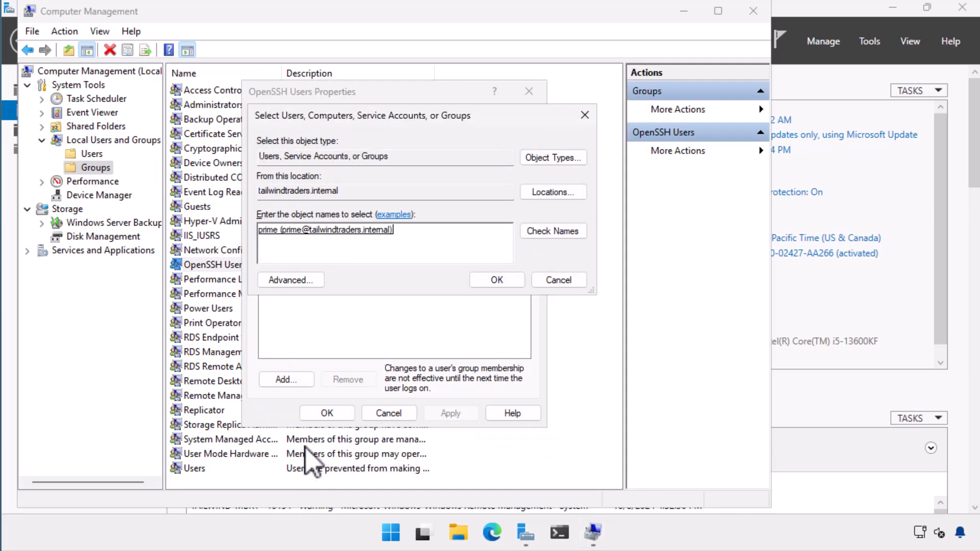
{"action": "left_click", "coordinate": [495, 279]}
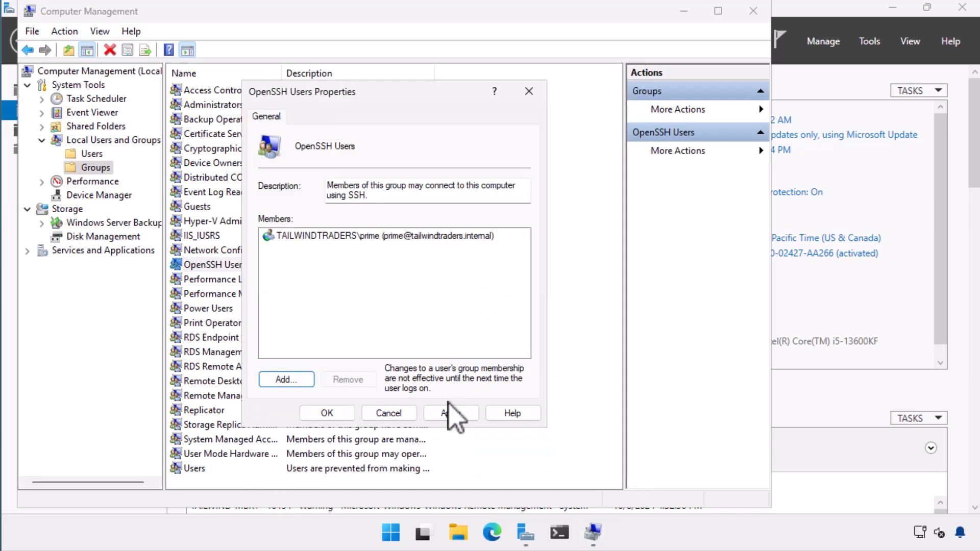
{"action": "left_click", "coordinate": [450, 412]}
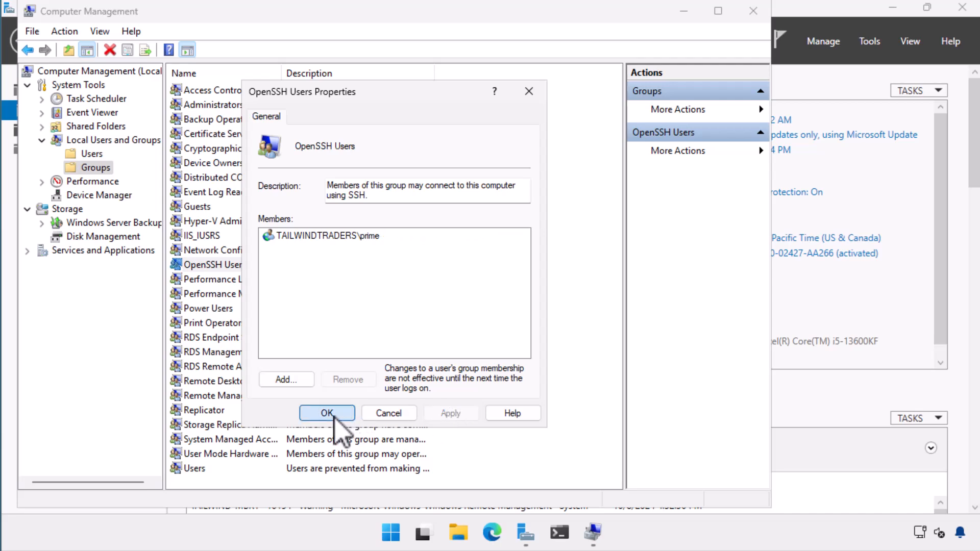
{"action": "left_click", "coordinate": [325, 413]}
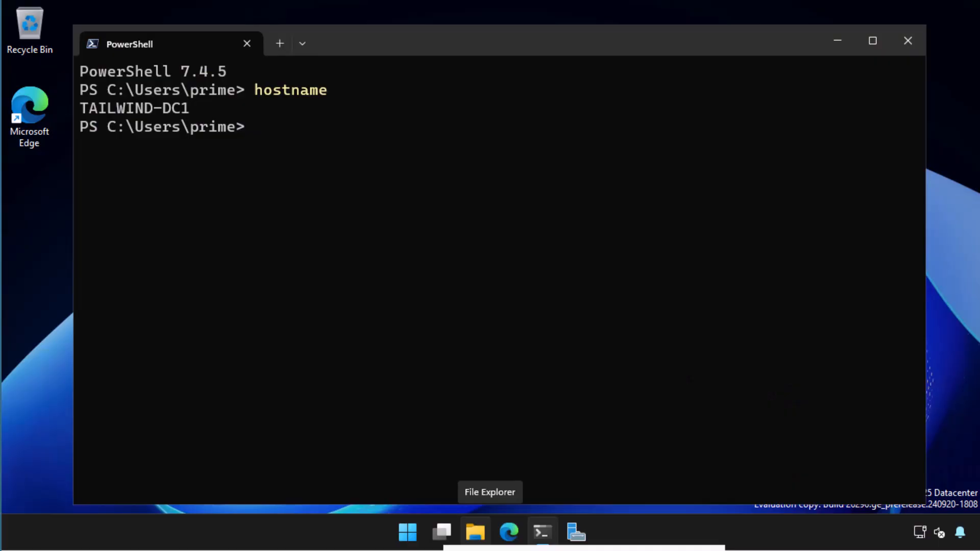
{"action": "mouse_move", "coordinate": [392, 320]}
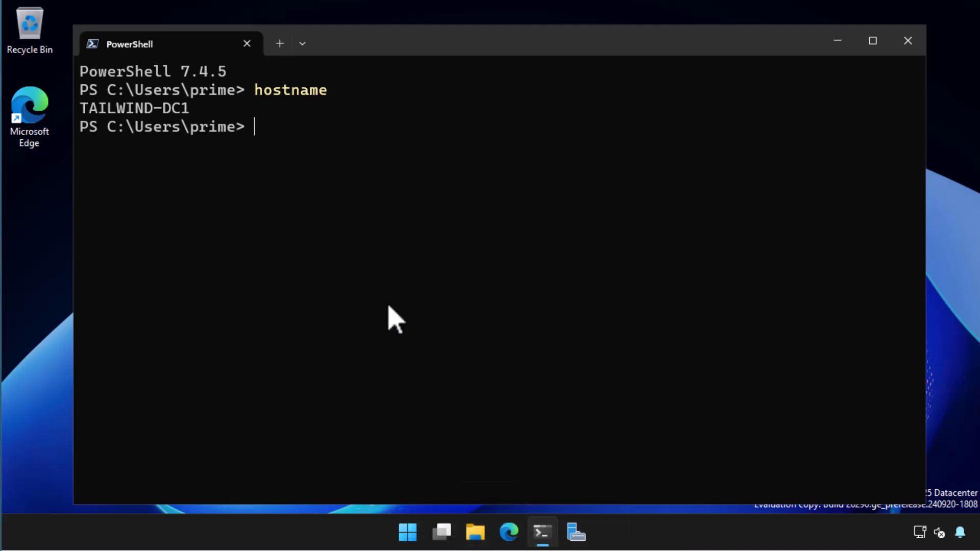
Step: Run a winget search for ssh, accepting the source terms with Y
{"action": "type", "text": "winget search"}
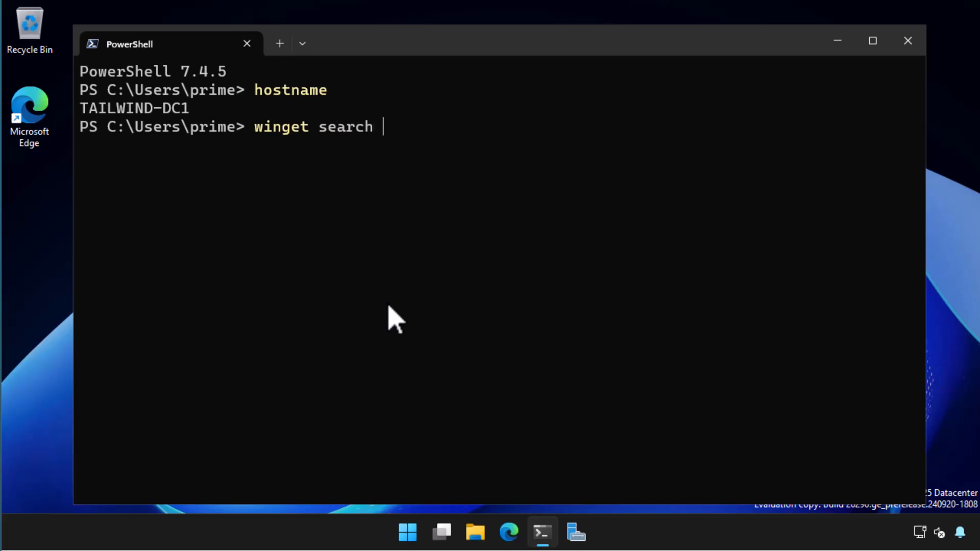
{"action": "type", "text": "ssh"}
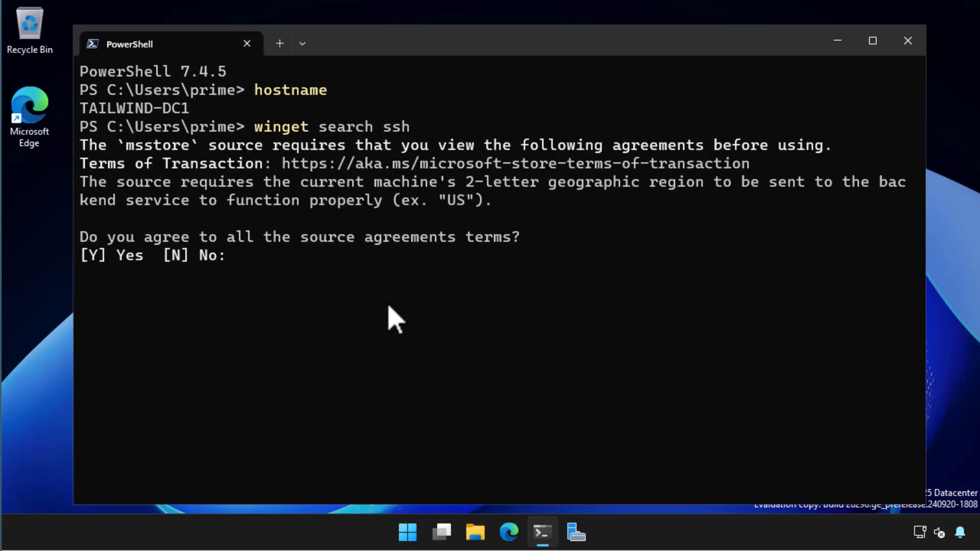
{"action": "type", "text": "Y"}
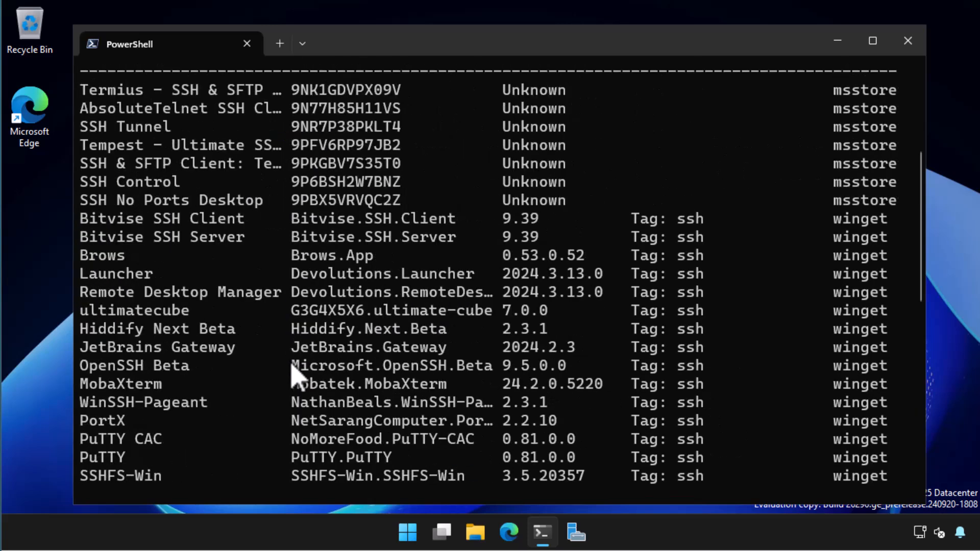
Step: Install Microsoft.OpenSSH.Beta with winget and approve the administrator prompt
{"action": "double_click", "coordinate": [392, 365]}
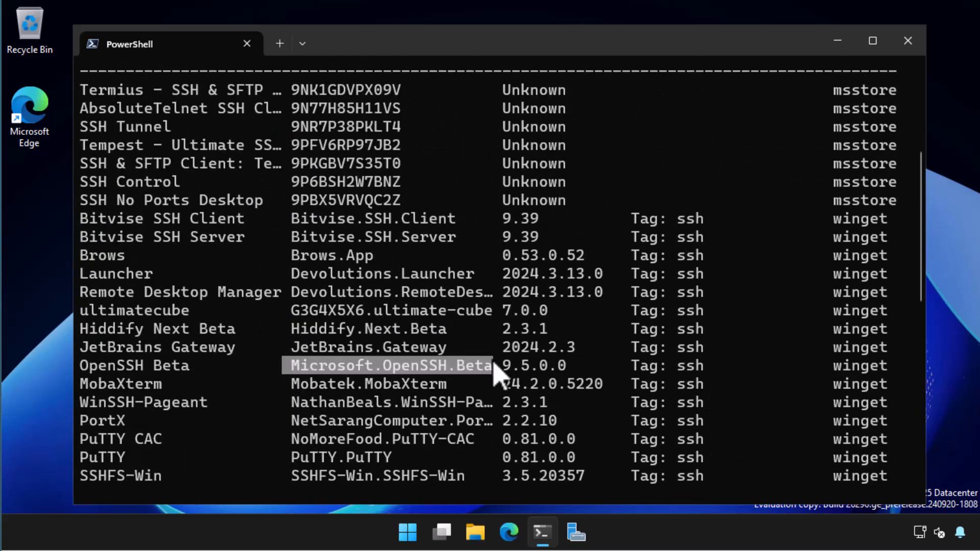
{"action": "scroll", "scroll_direction": "down", "scroll_amount": 3}
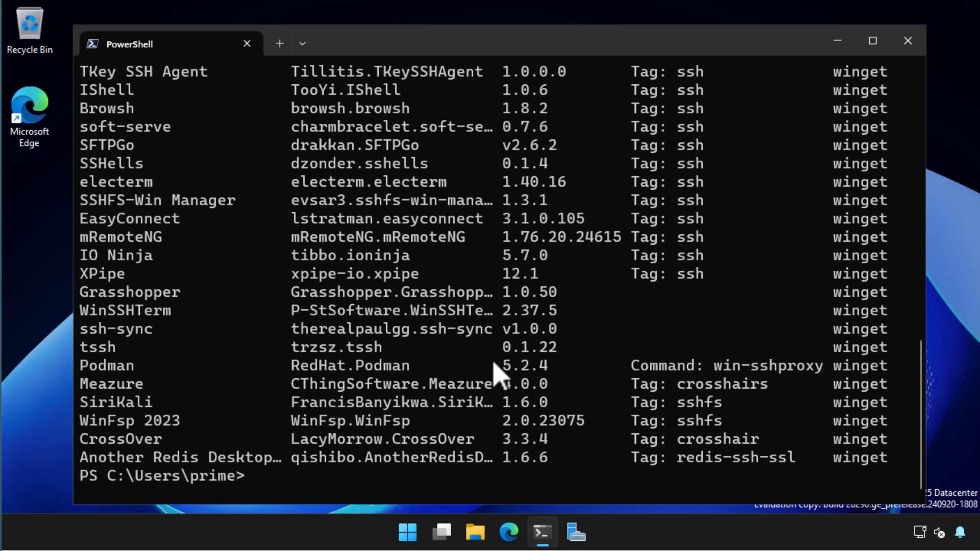
{"action": "type", "text": "winget install  Microsoft.OpenSSH.Beta"}
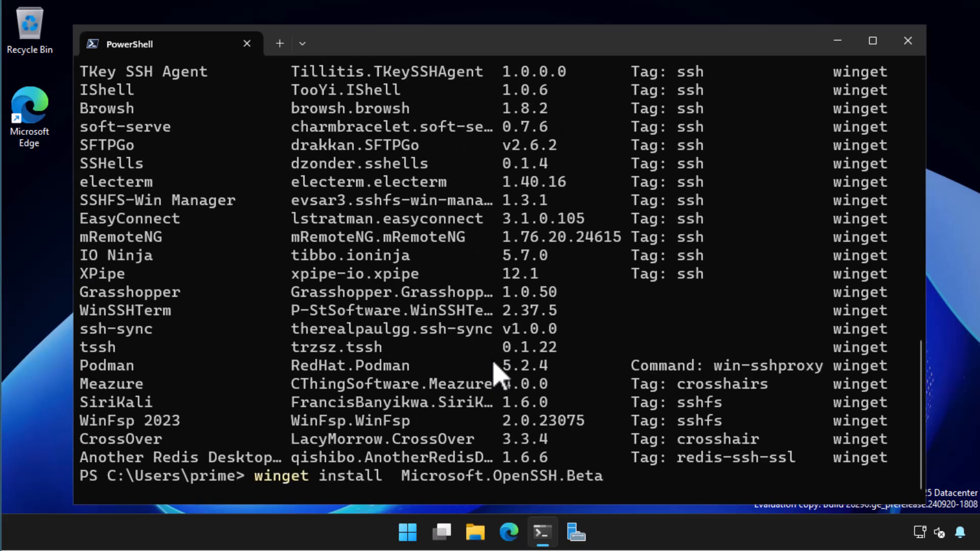
{"action": "scroll", "scroll_direction": "down", "scroll_amount": 3}
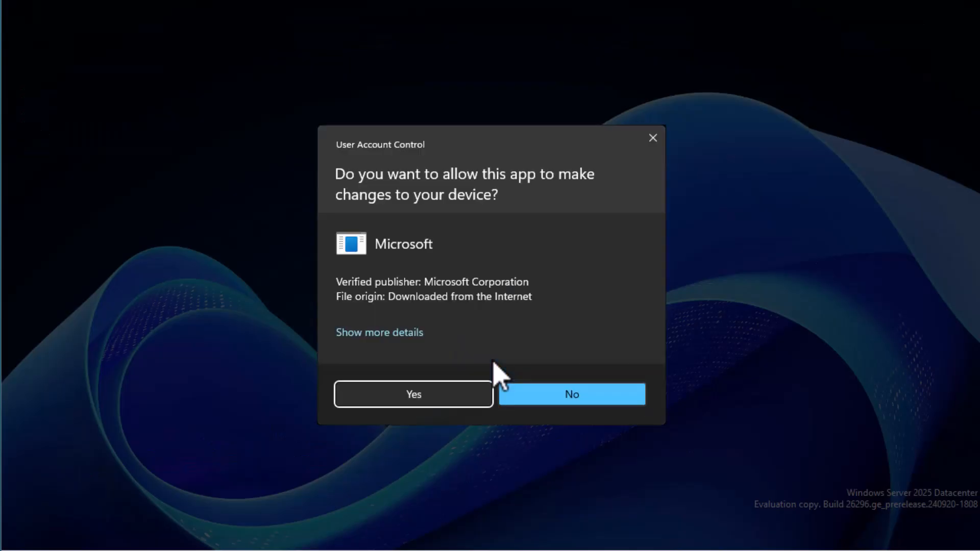
{"action": "left_click", "coordinate": [412, 395]}
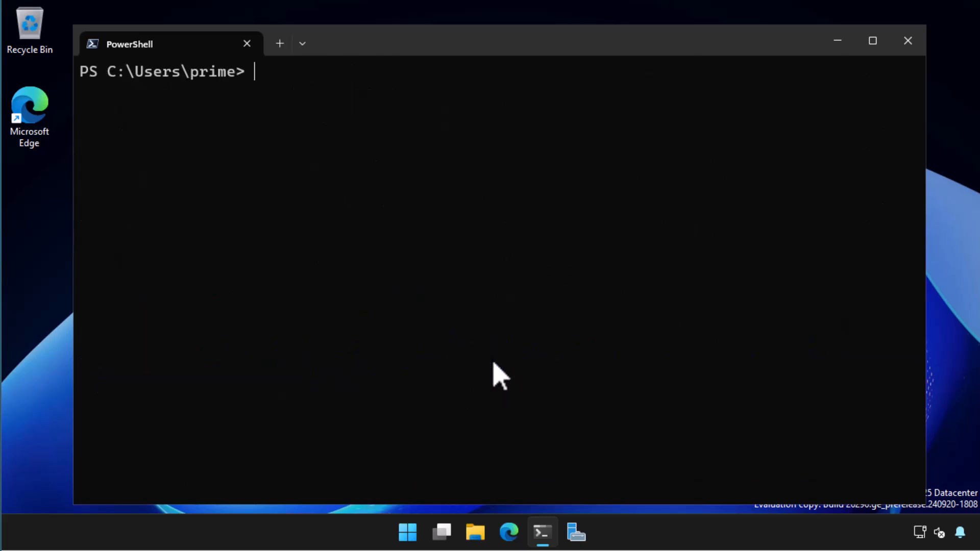
Step: SSH into tailwind-mbr1 as tailwindtraders\prime, trust the host key, log in, run hostname
{"action": "type", "text": "ssh tailw"}
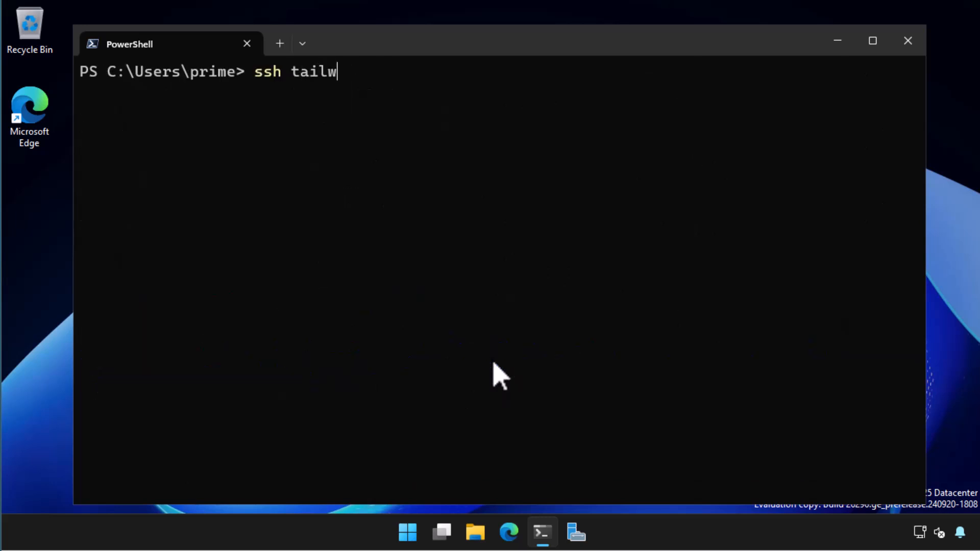
{"action": "type", "text": "indtraders"}
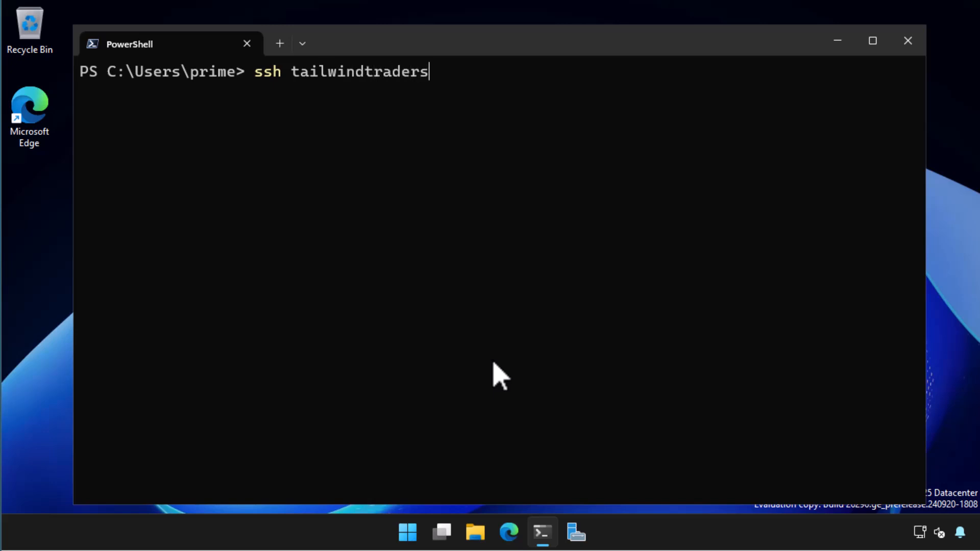
{"action": "type", "text": "\\prime"}
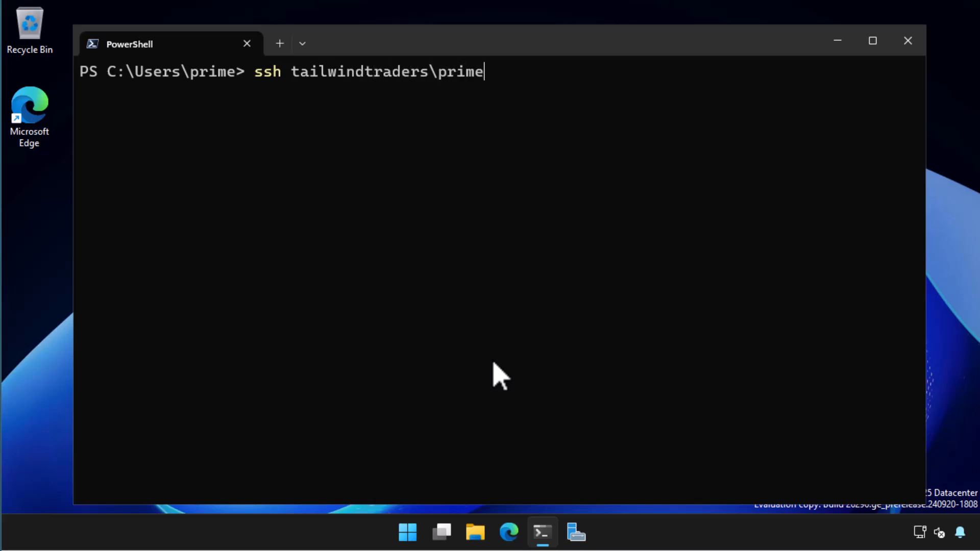
{"action": "type", "text": "@tailwin"}
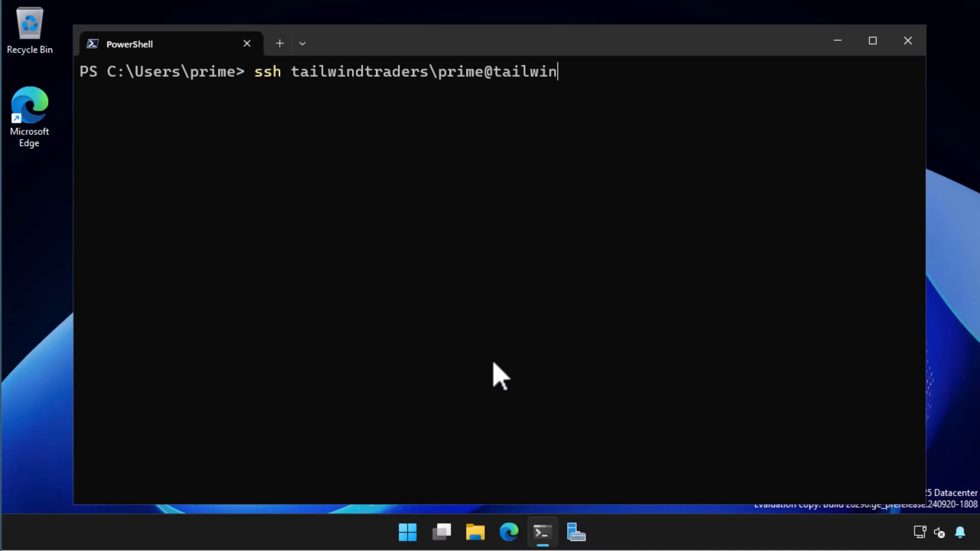
{"action": "type", "text": "d-mbr1"}
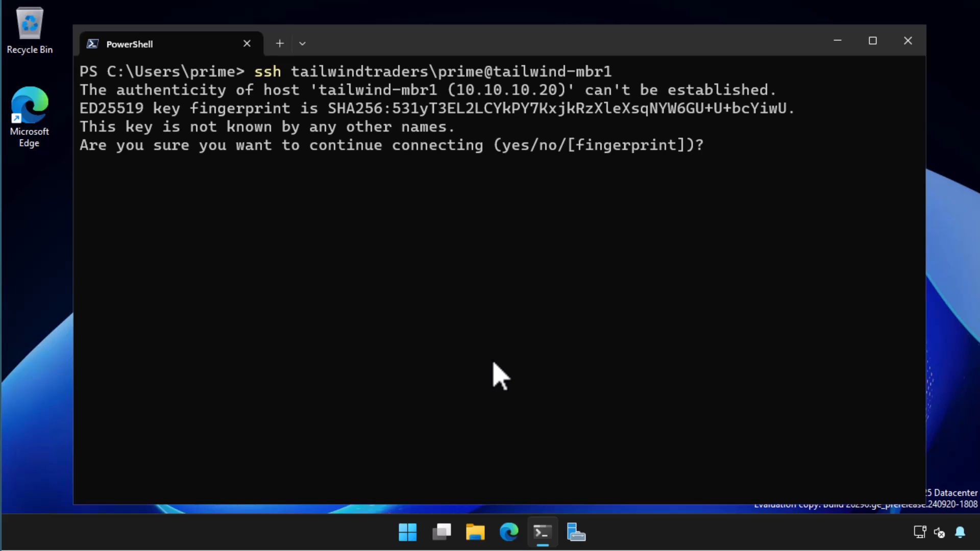
{"action": "type", "text": "yes"}
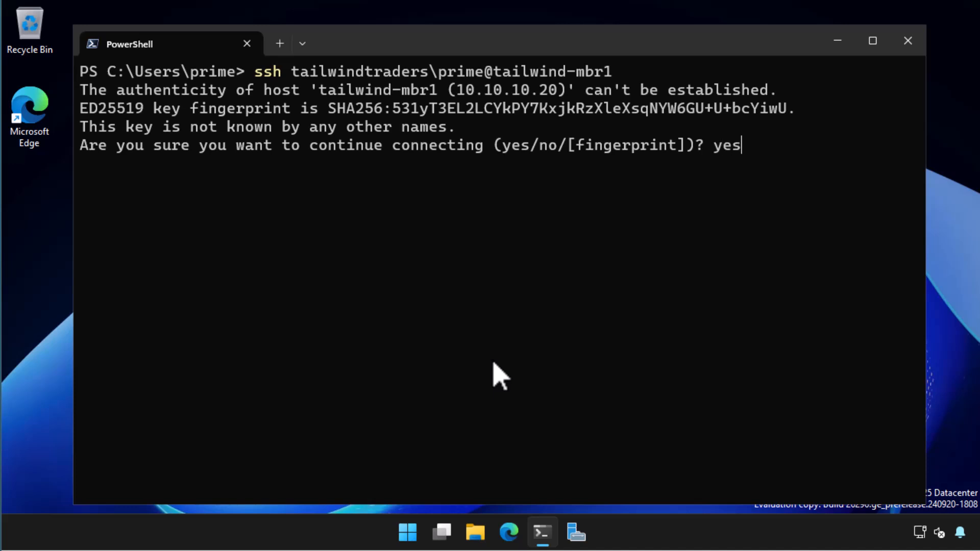
{"action": "key", "text": "enter"}
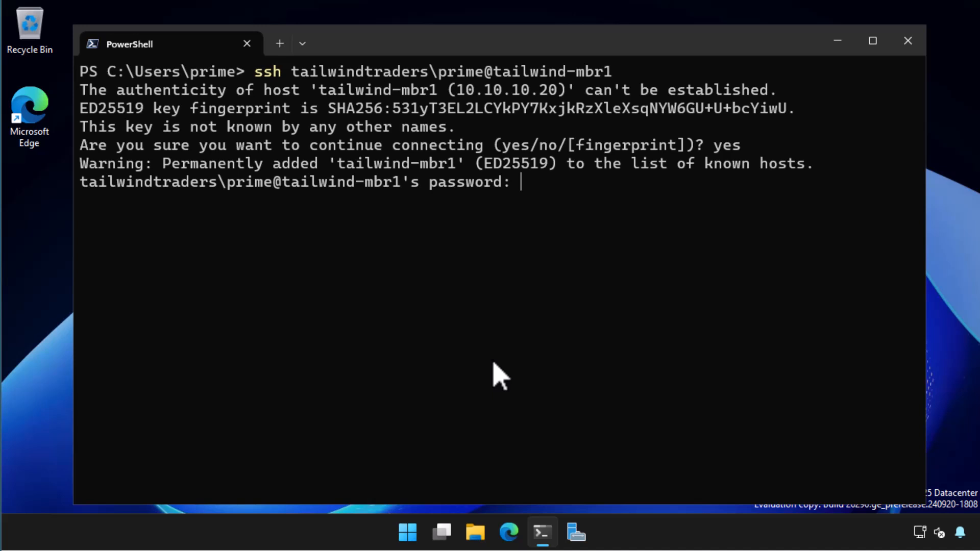
{"action": "key", "text": "Enter"}
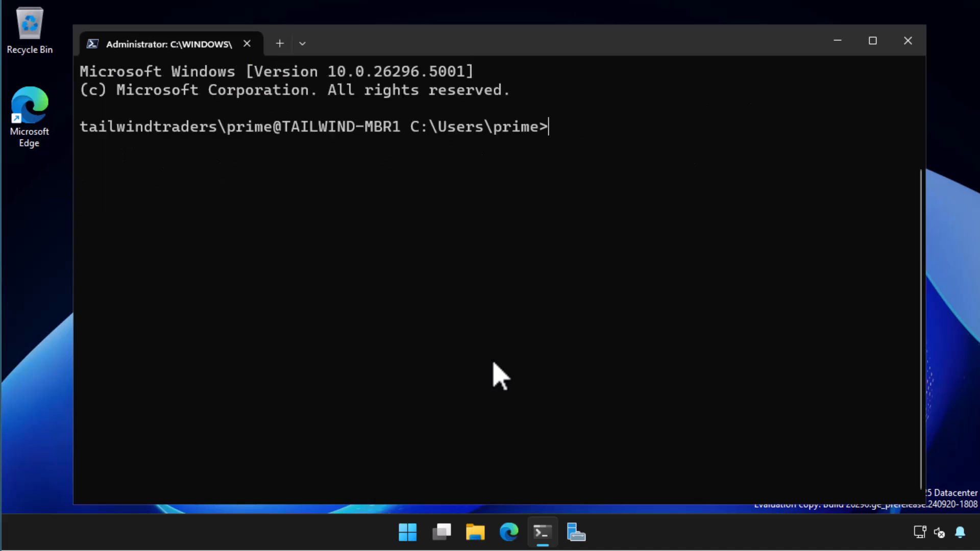
{"action": "type", "text": "hostname"}
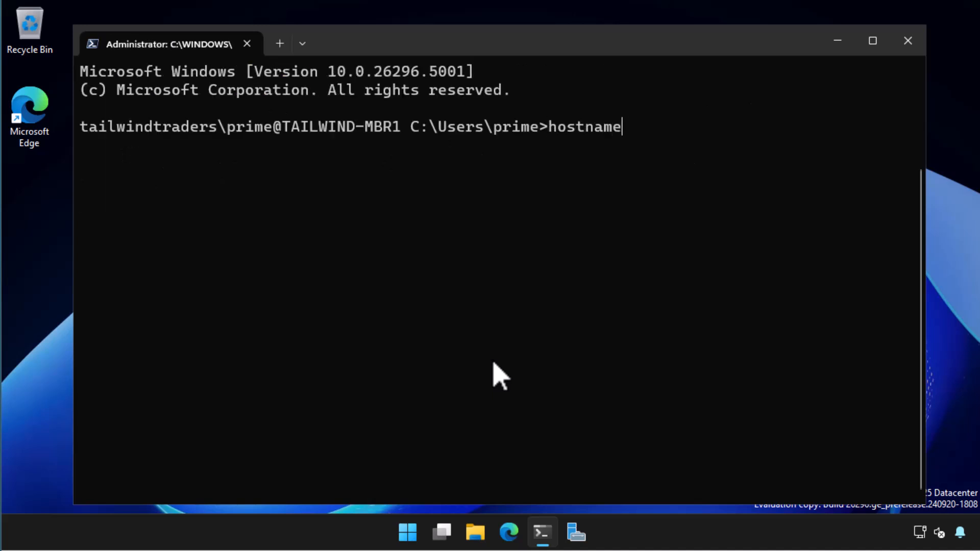